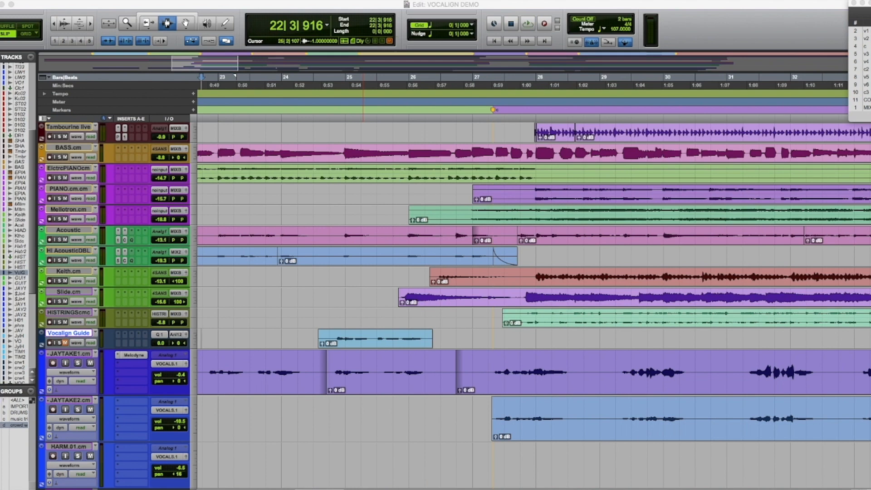
Audition the session, then enlarge the Vocalign Guide track height and select its guide vocal clip.
left_click(527, 24)
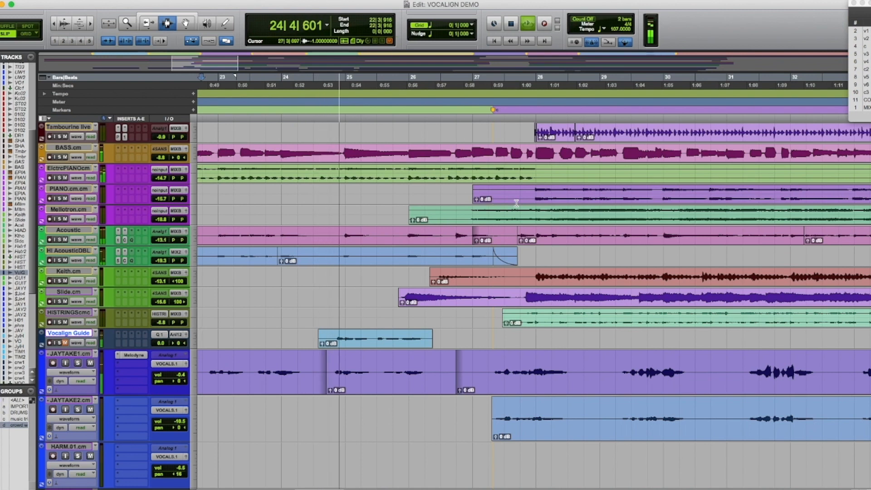
left_click(394, 85)
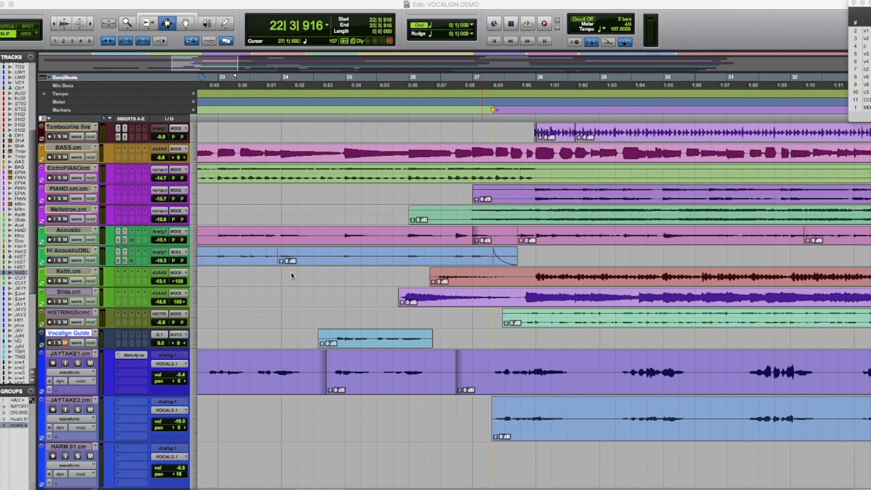
right_click(195, 344)
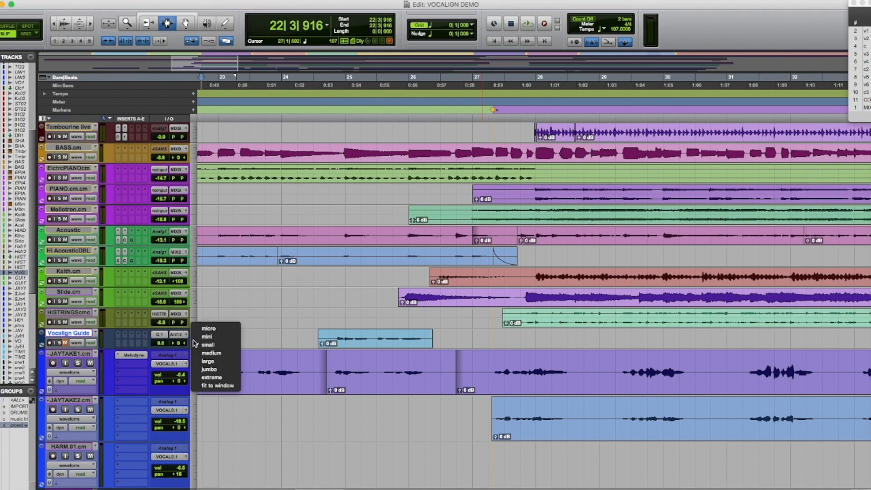
left_click(211, 353)
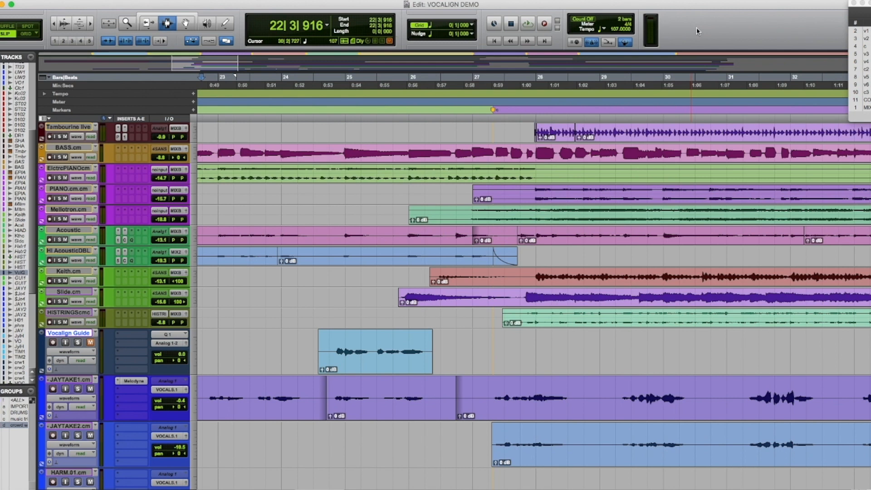
mouse_move(693, 9)
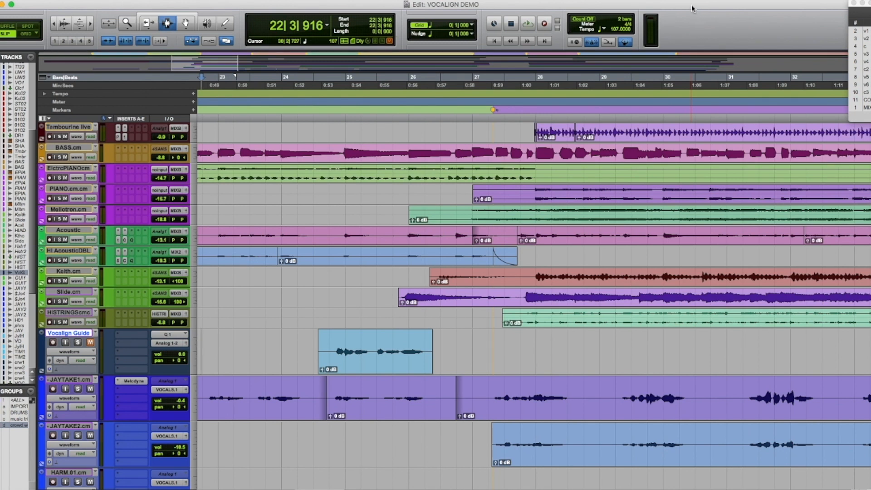
left_click(375, 351)
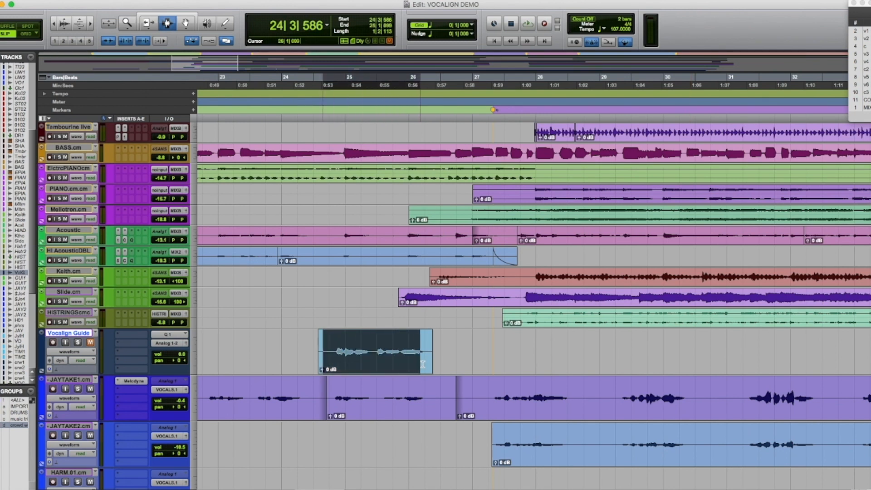